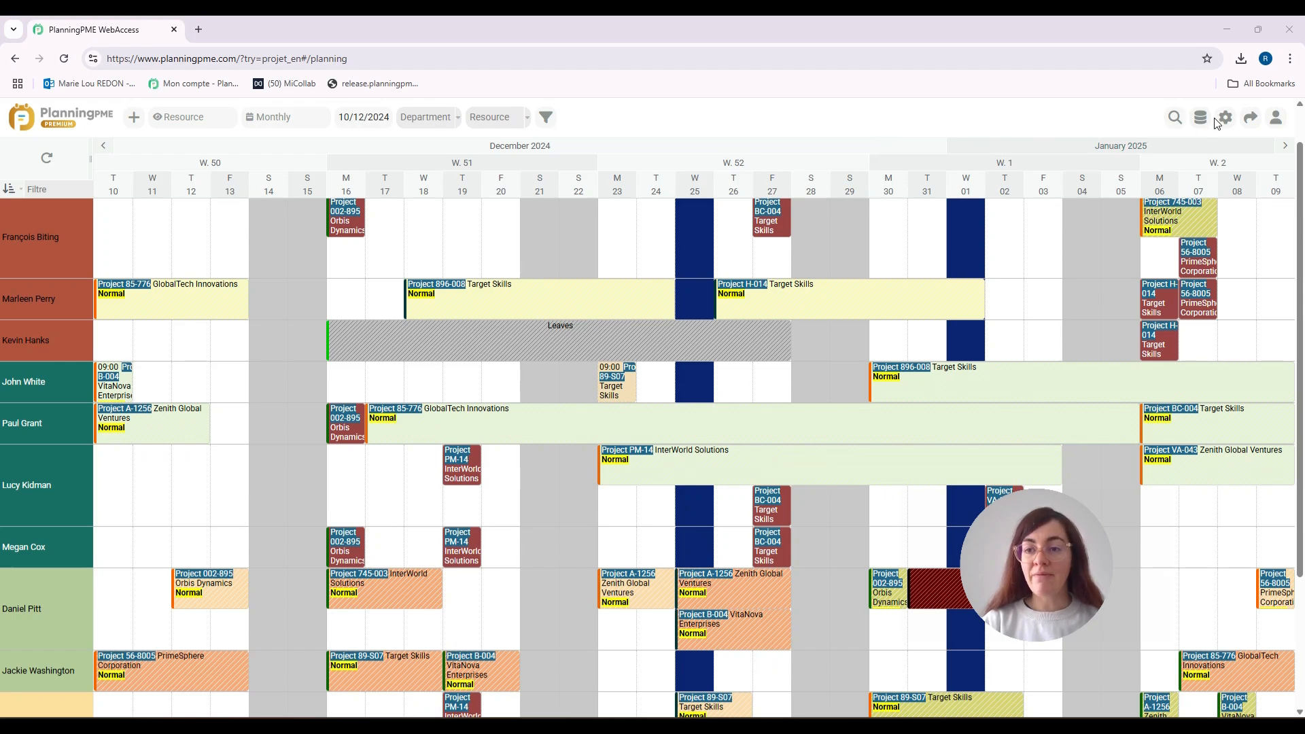
pyautogui.moveTo(1223, 117)
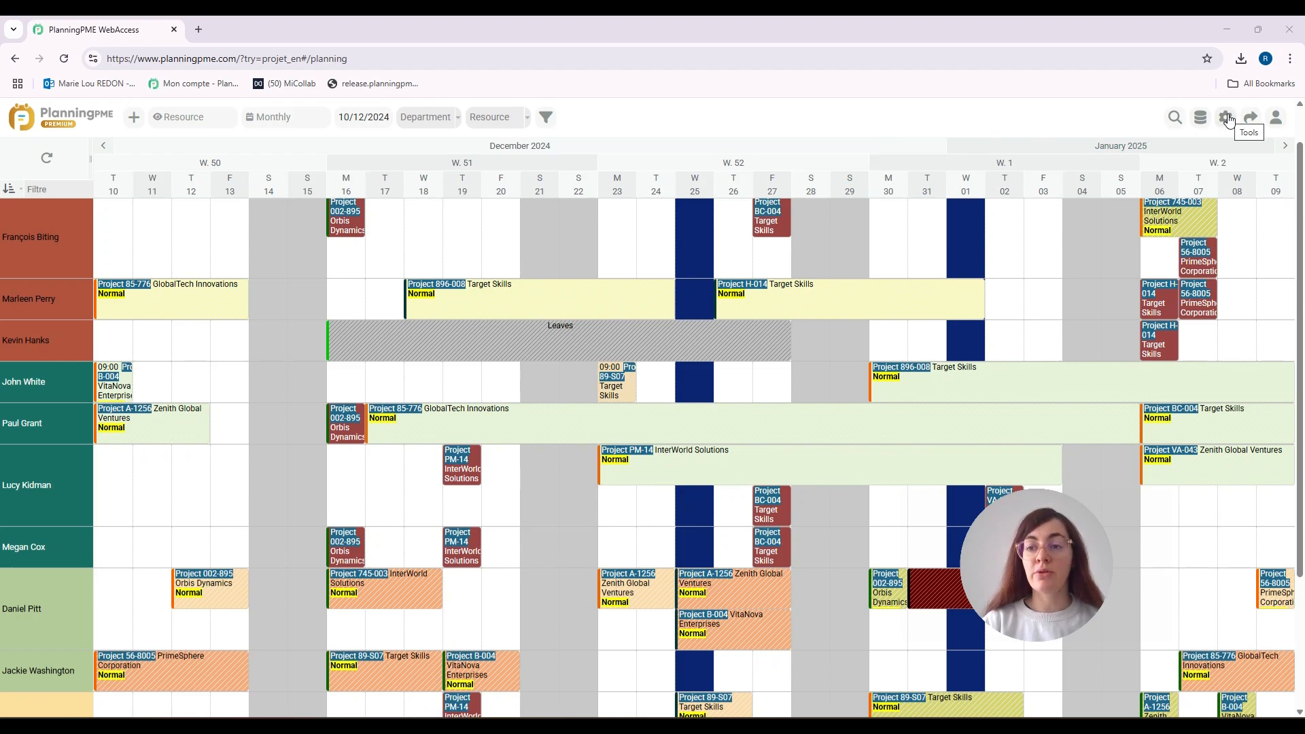
# - From the planning's Tools menu, reach Reports and review the Template list, keeping Base model
pyautogui.click(1224, 117)
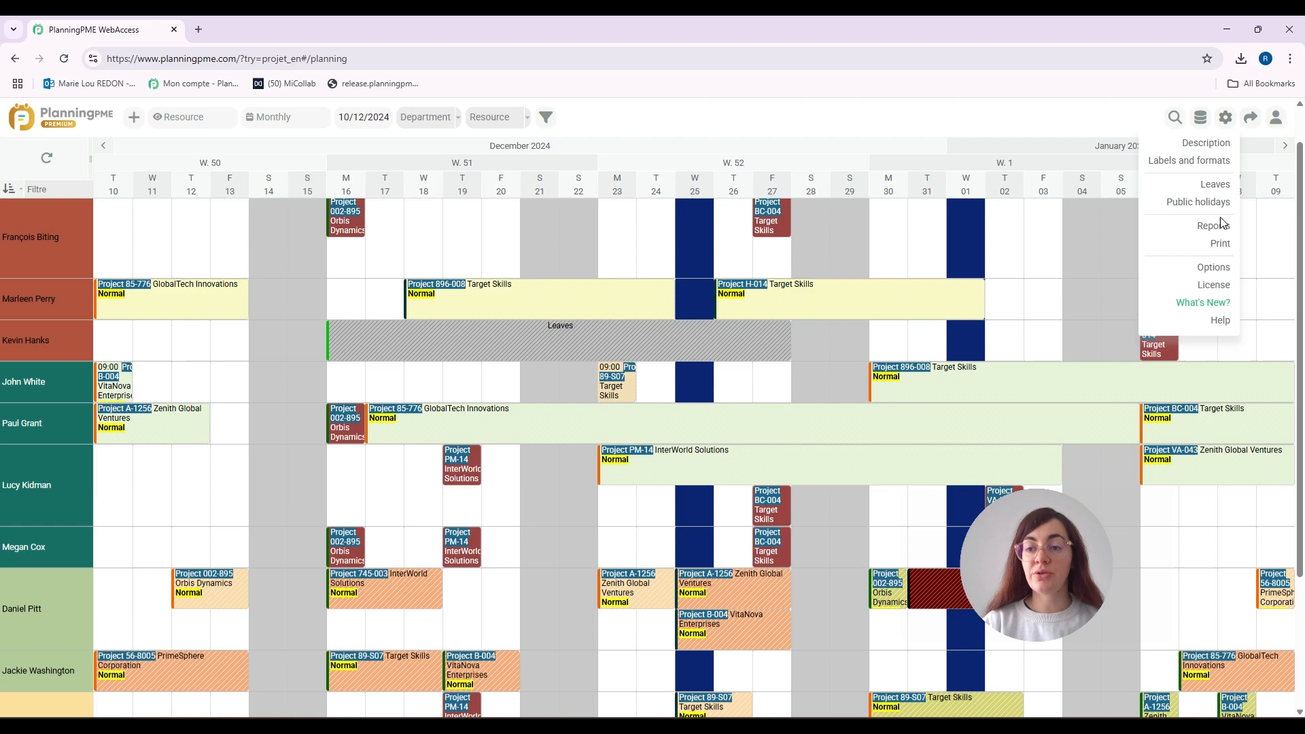
pyautogui.click(1211, 224)
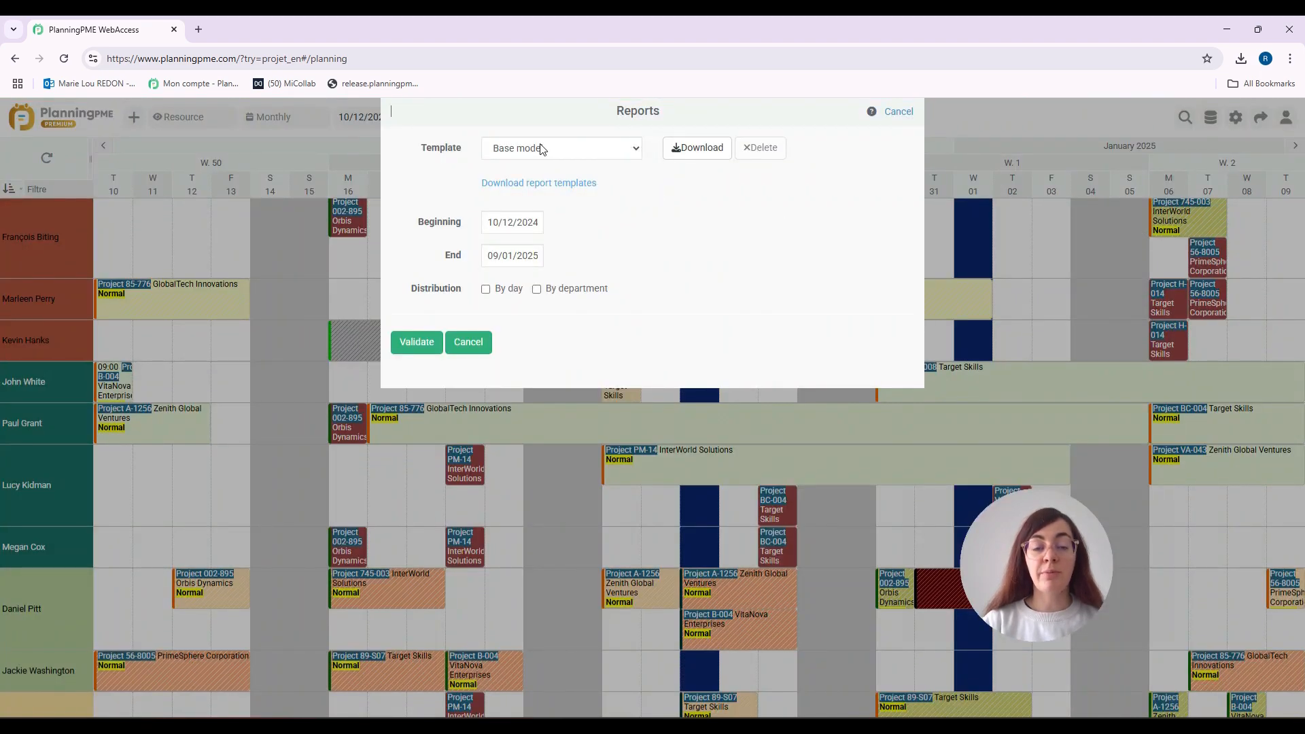
pyautogui.click(562, 148)
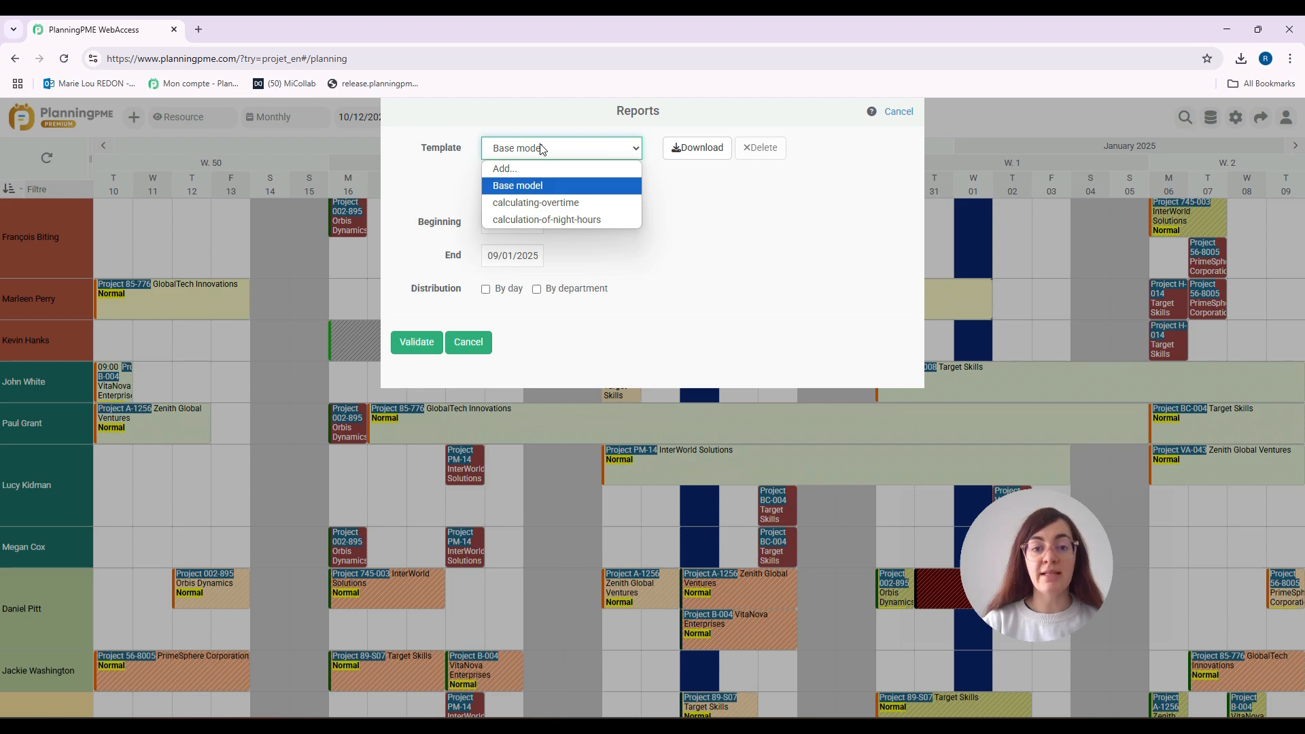
pyautogui.click(518, 185)
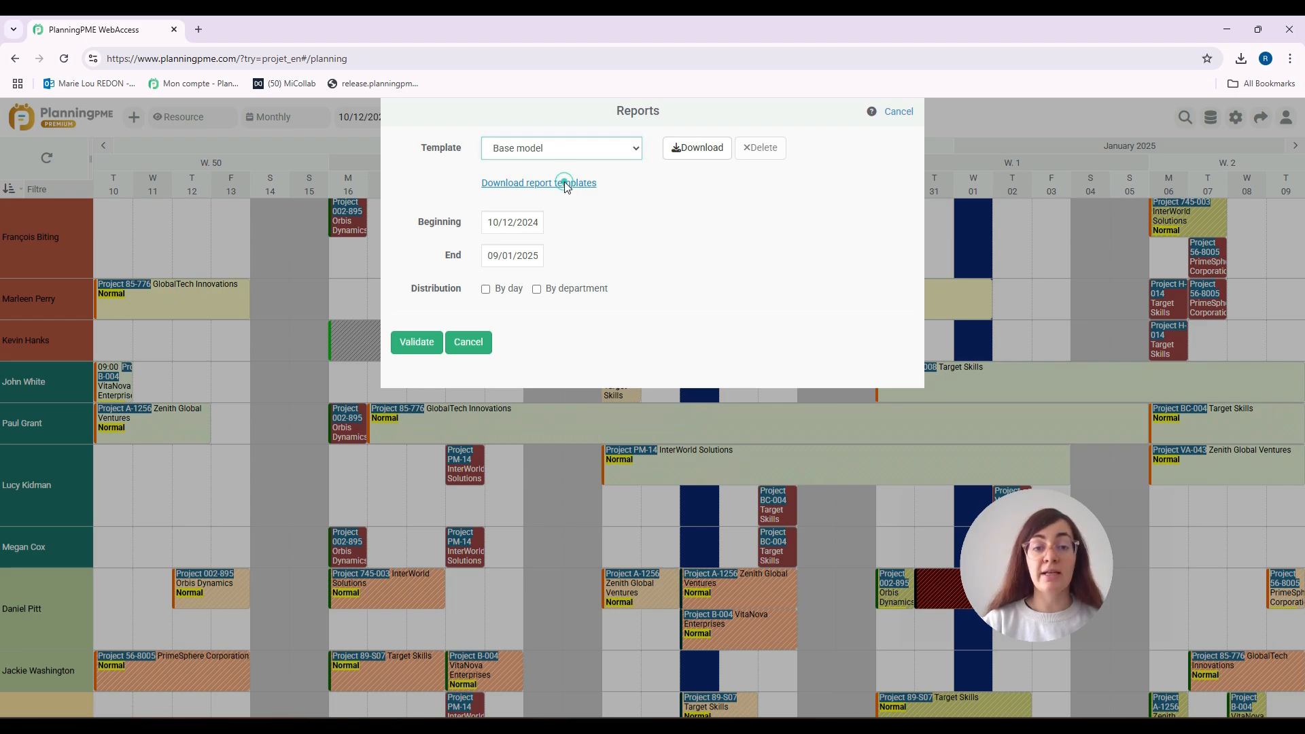
# - From the downloadable PivotTable templates page, go to Model for Calculating Working Hours
pyautogui.click(539, 182)
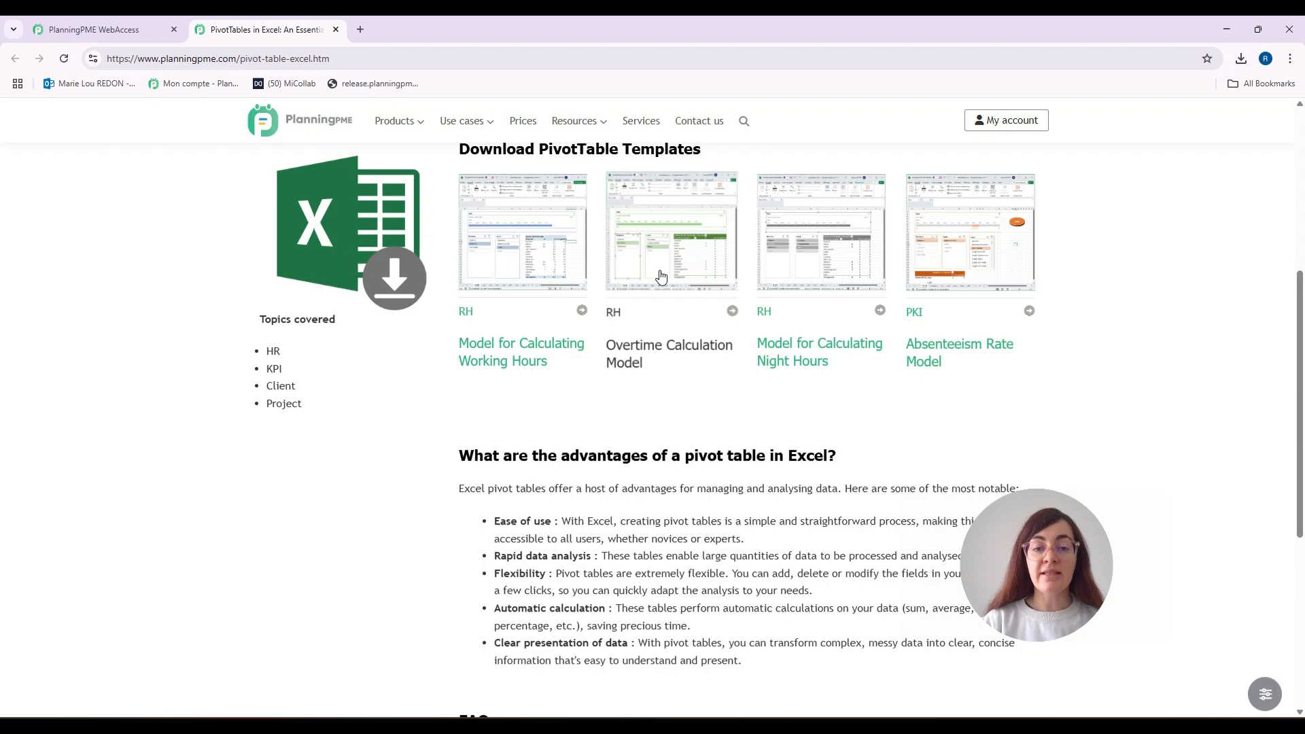
pyautogui.scroll(-3)
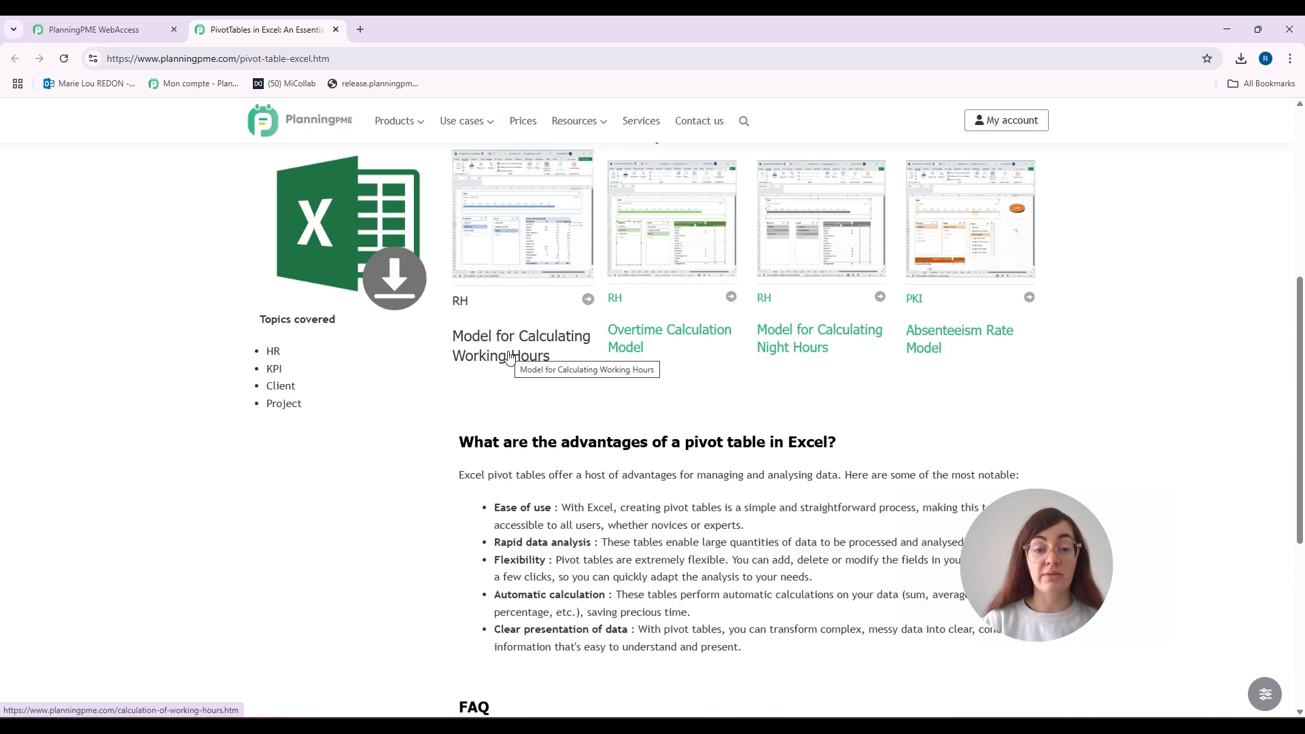
pyautogui.click(521, 346)
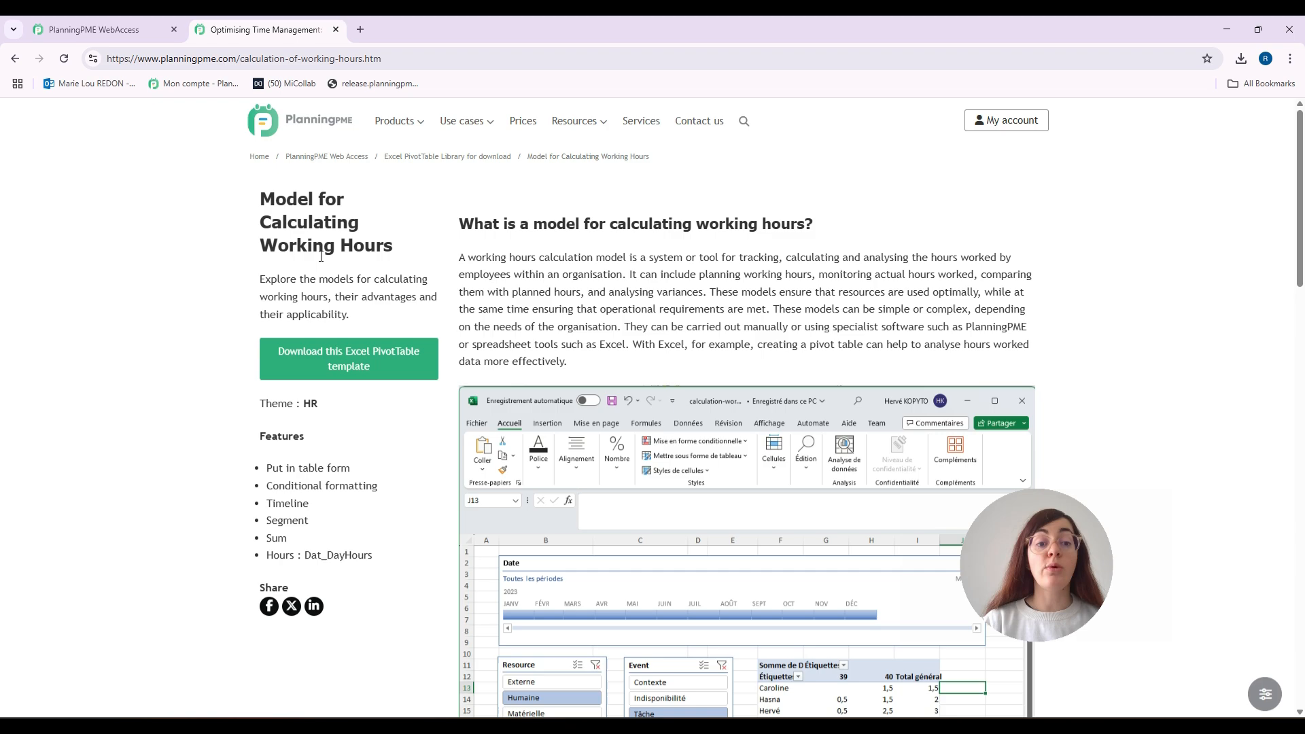
# - Download the working hours Excel PivotTable template and have it open in Excel
pyautogui.click(348, 359)
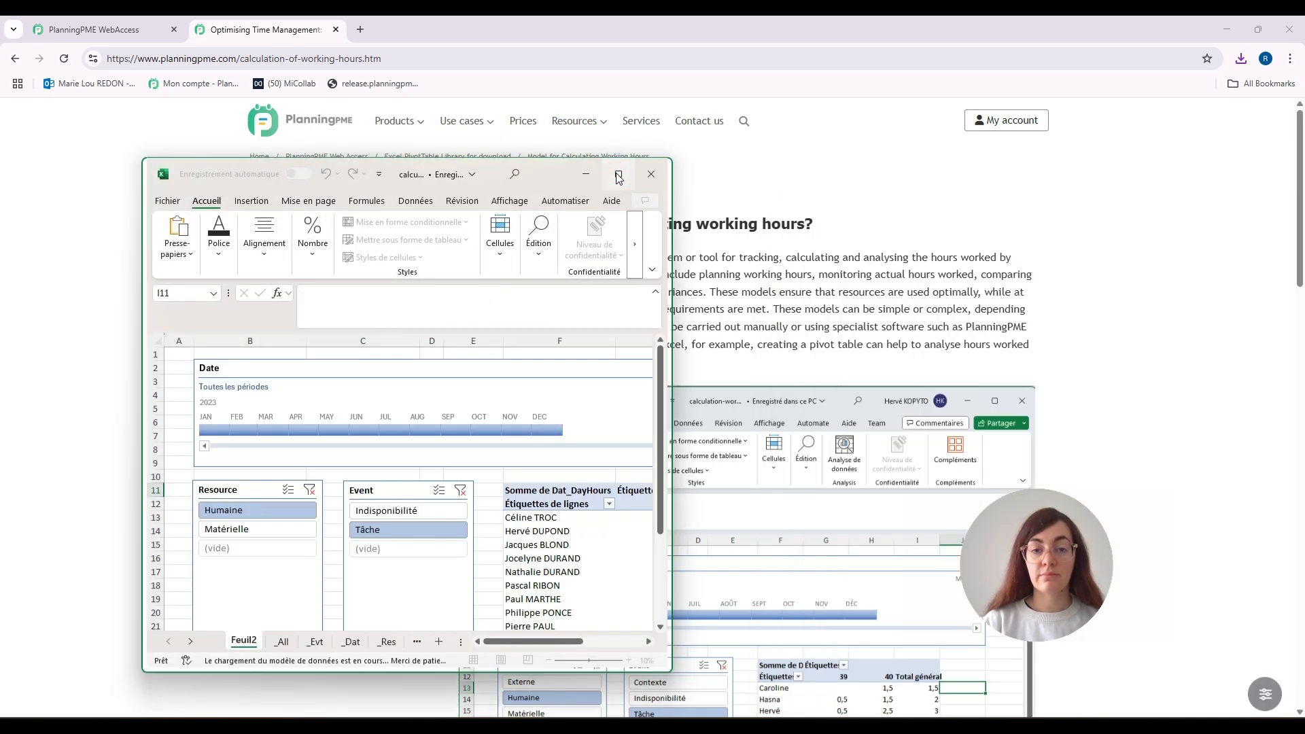
pyautogui.click(617, 174)
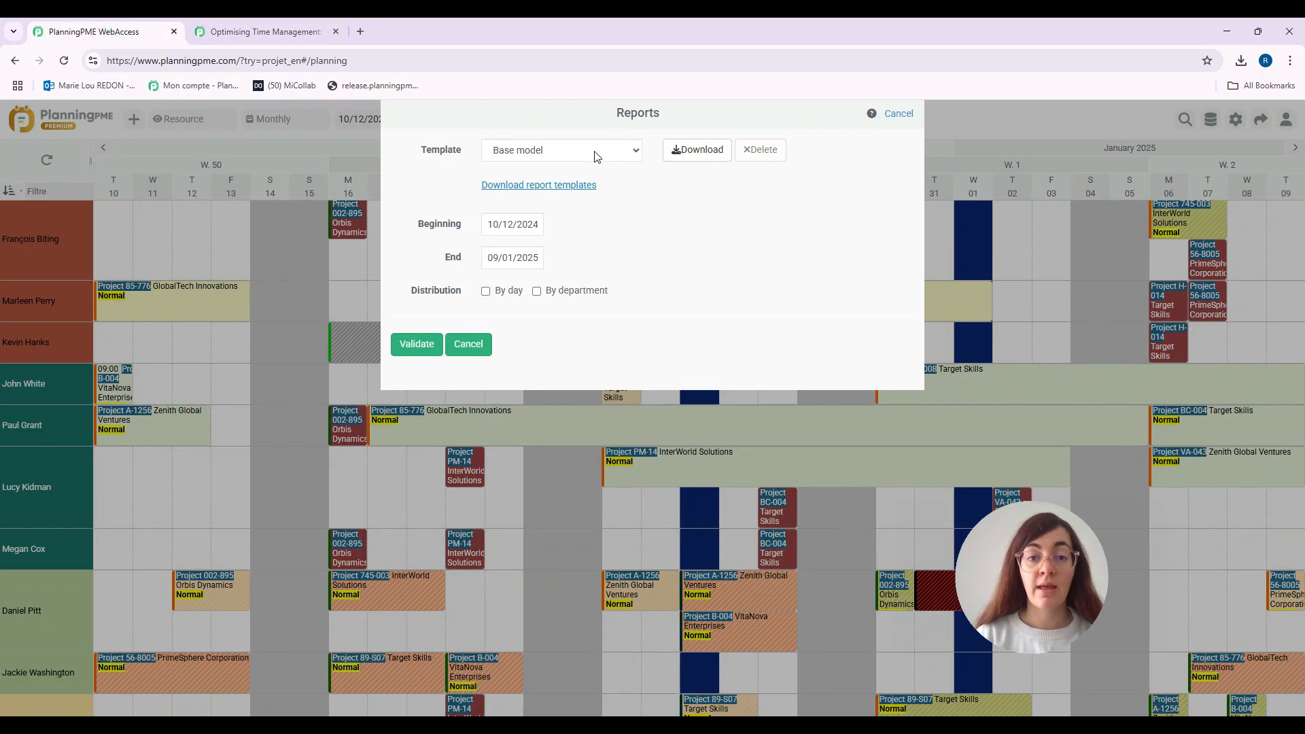
# - Add a new report template and label it 'Calculation of working hours'
pyautogui.click(562, 149)
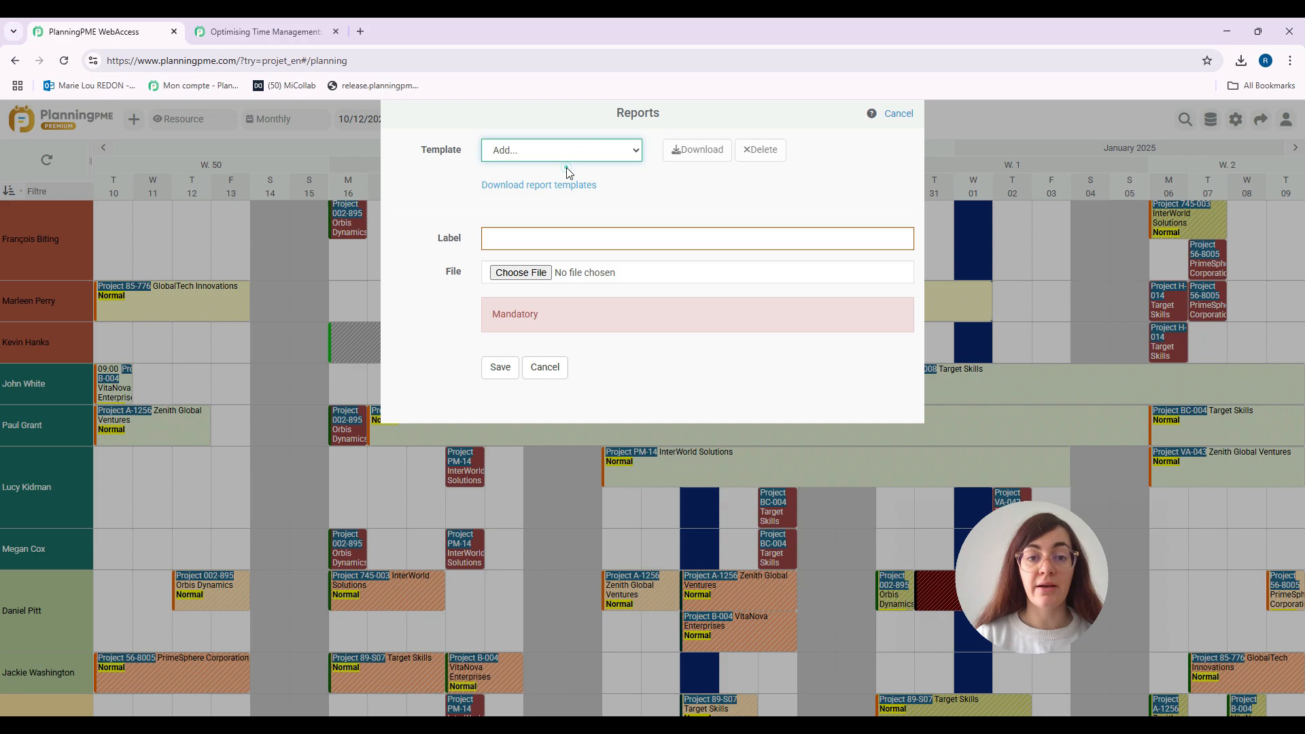
pyautogui.click(696, 239)
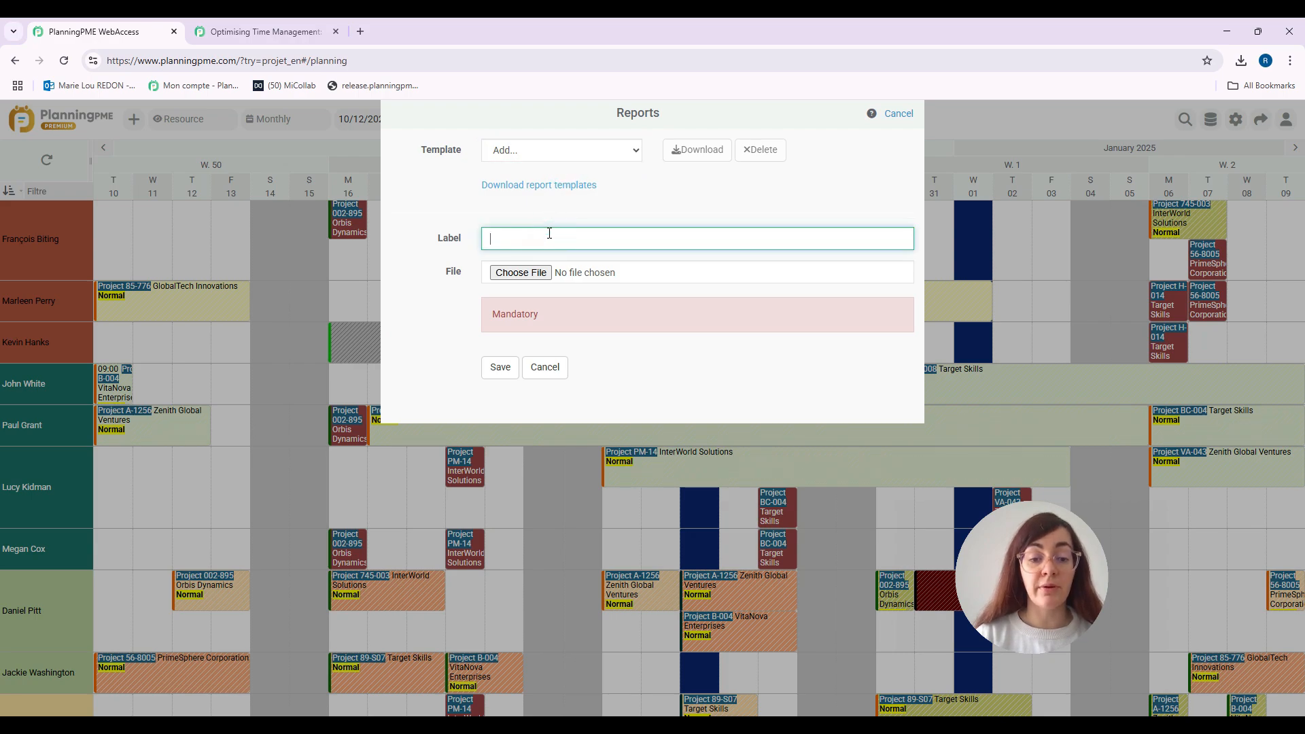
pyautogui.write('Calculation of')
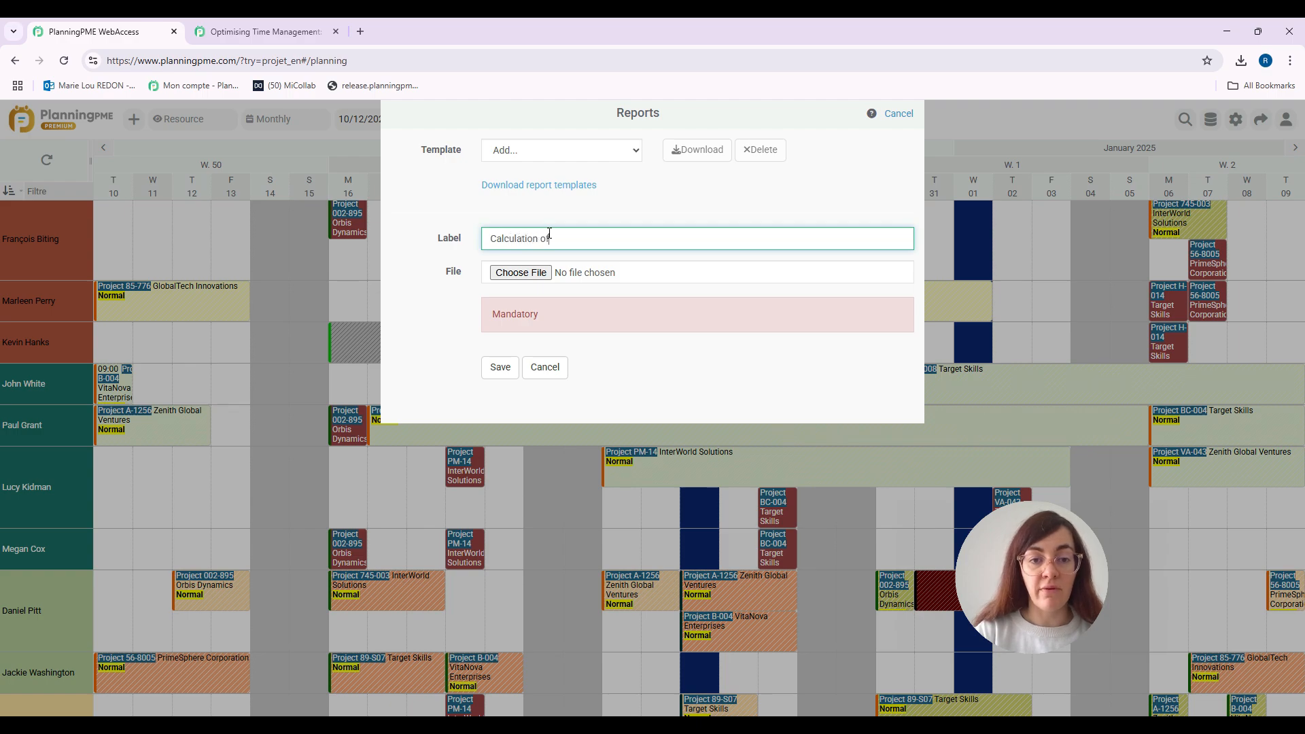
pyautogui.write('working')
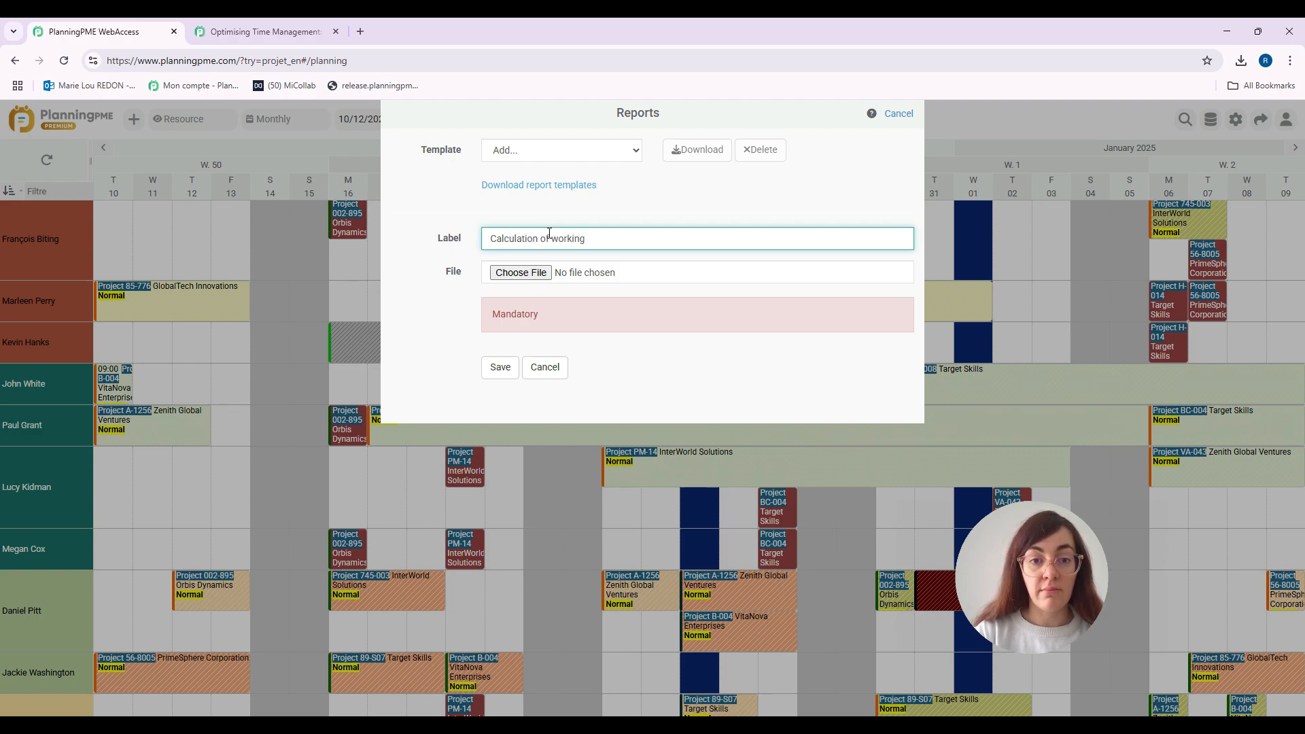
pyautogui.write('hours')
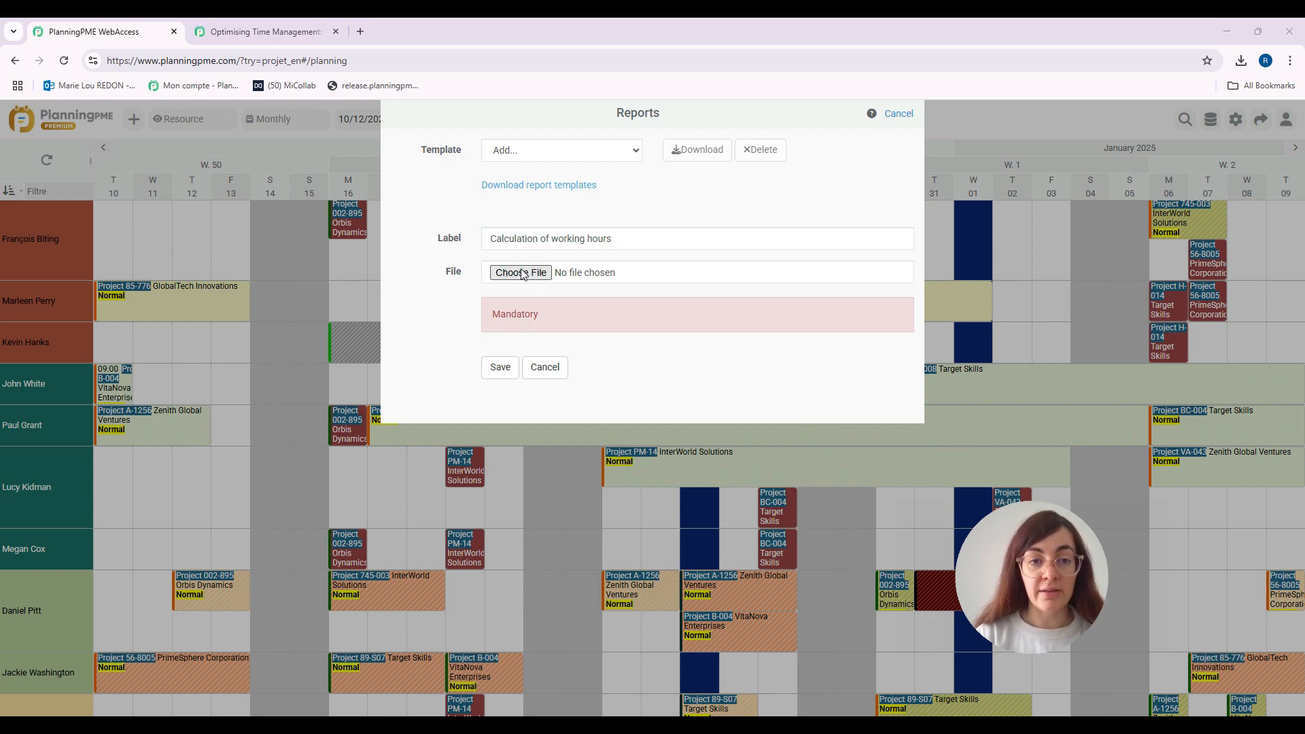
# - Attach the calculation-working-hours (3) file to the new template
pyautogui.click(521, 272)
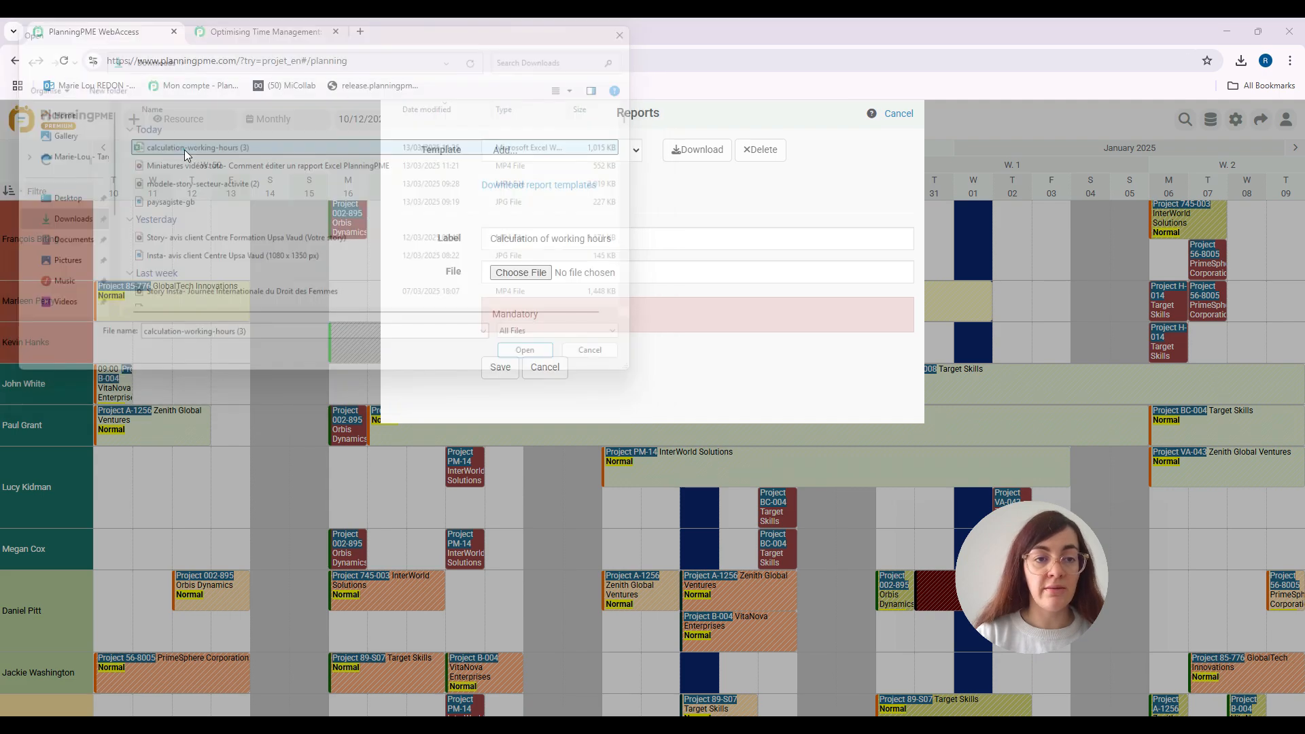
pyautogui.click(525, 349)
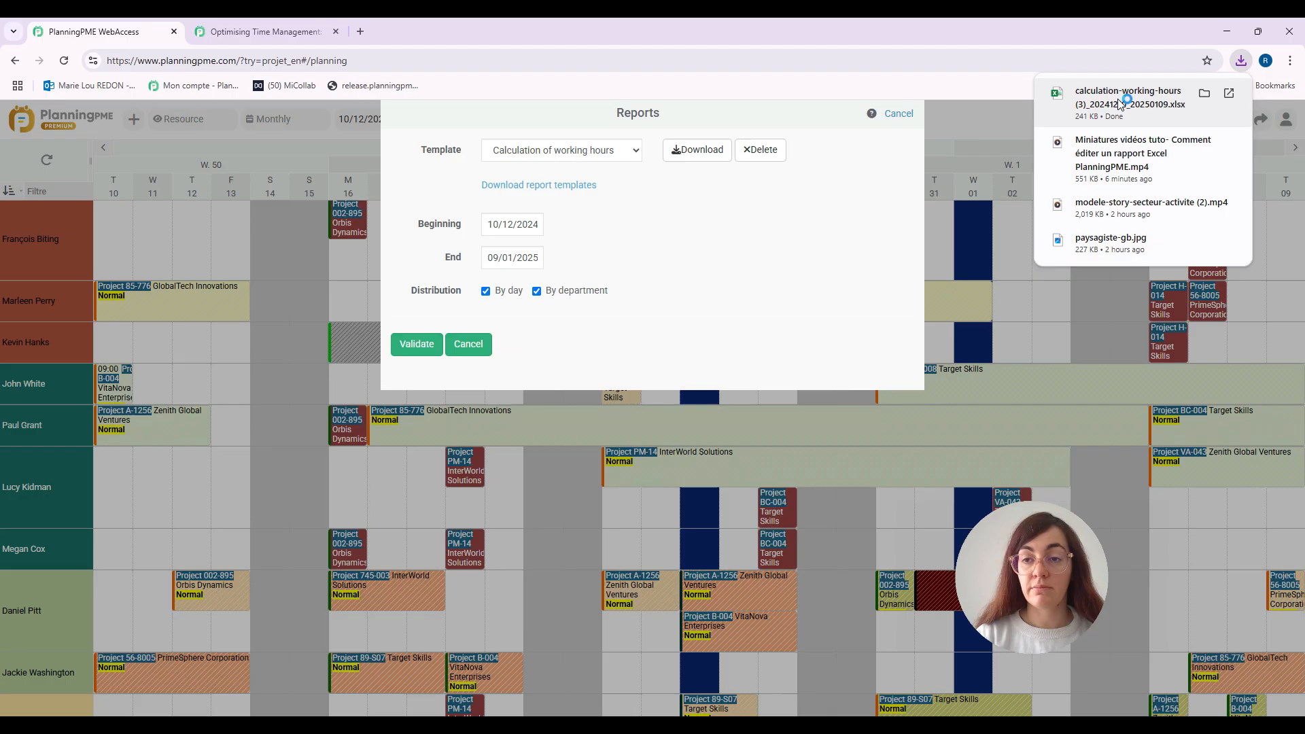
# - Load the exported working hours .xlsx in Excel and enable editing so the pivot refreshes
pyautogui.click(1129, 98)
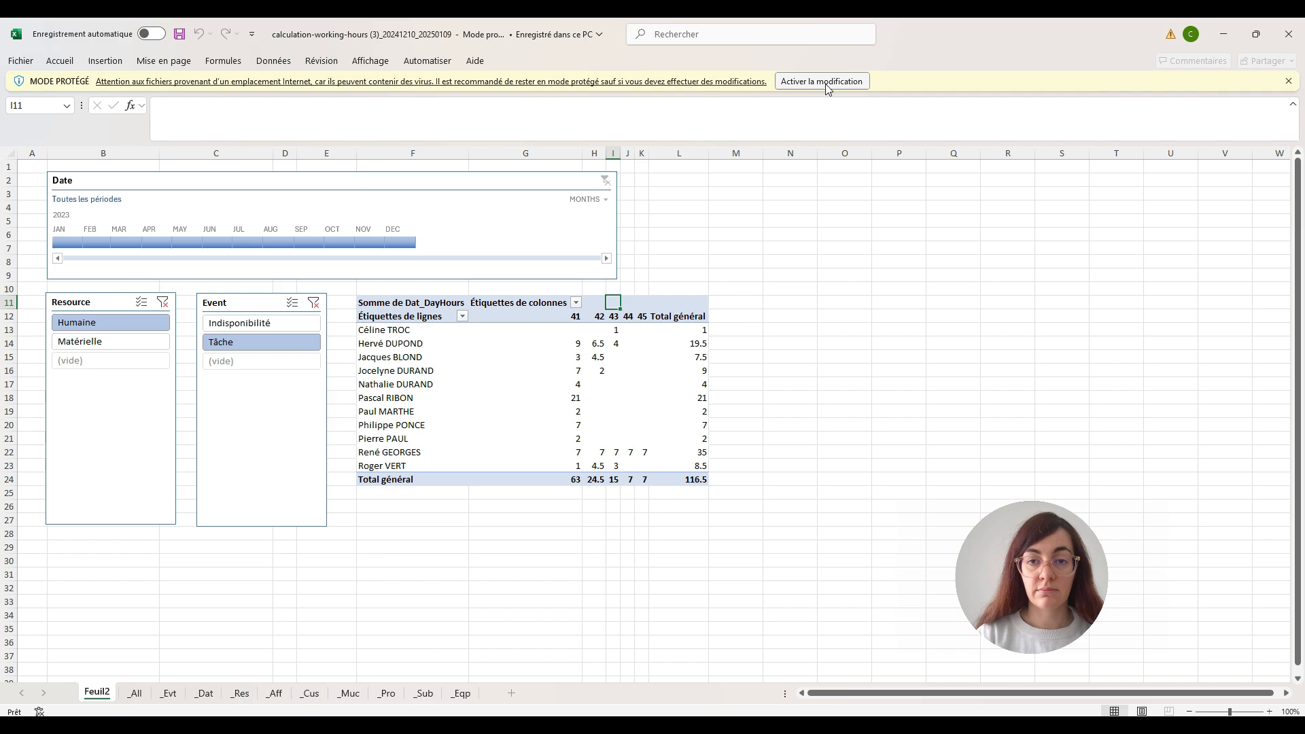
pyautogui.click(821, 80)
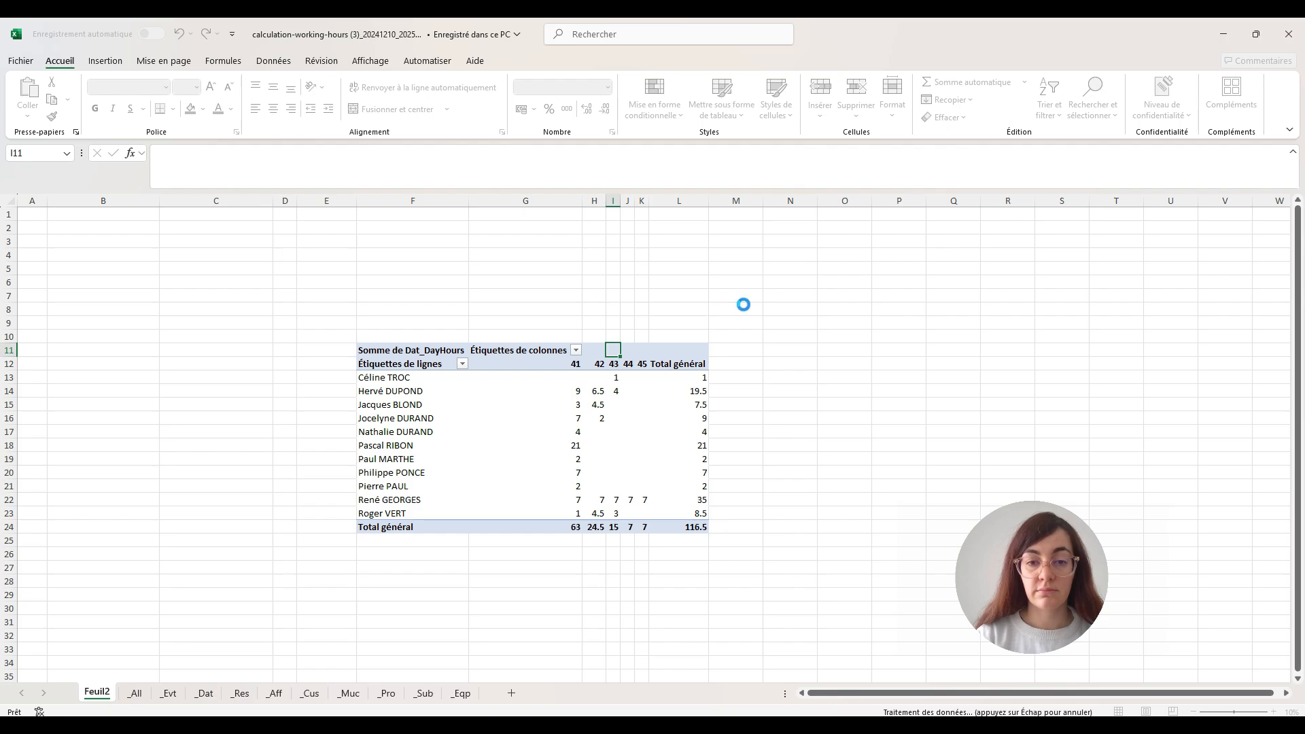
pyautogui.moveTo(742, 303)
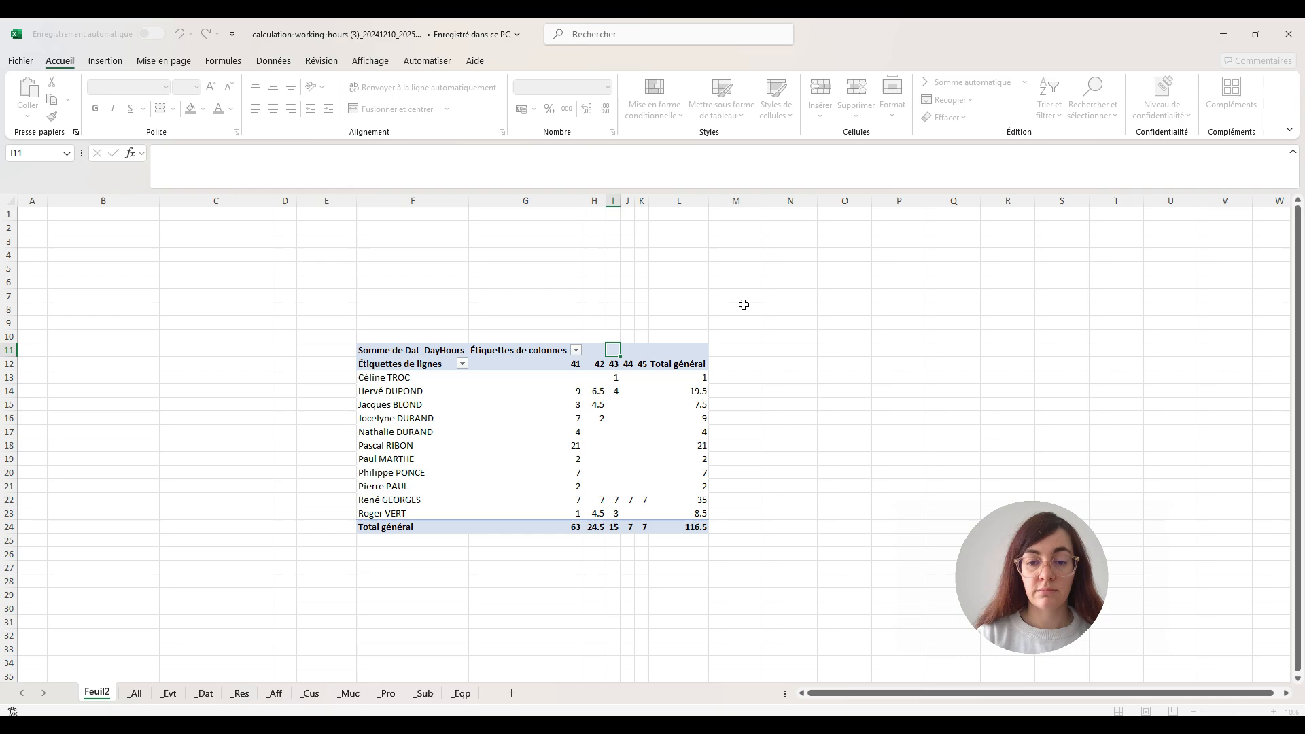